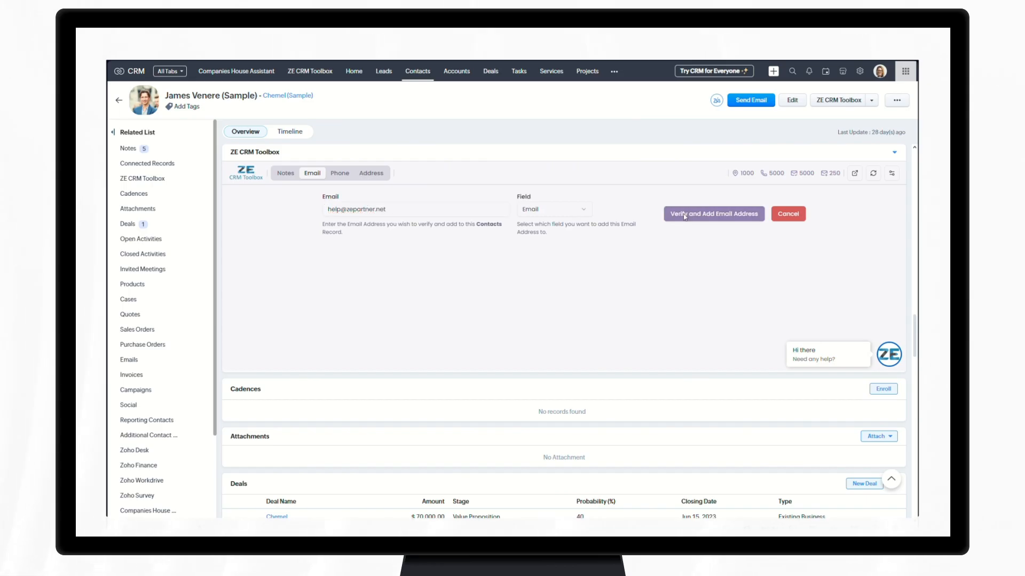
{"action": "left_click", "coordinate": [712, 213]}
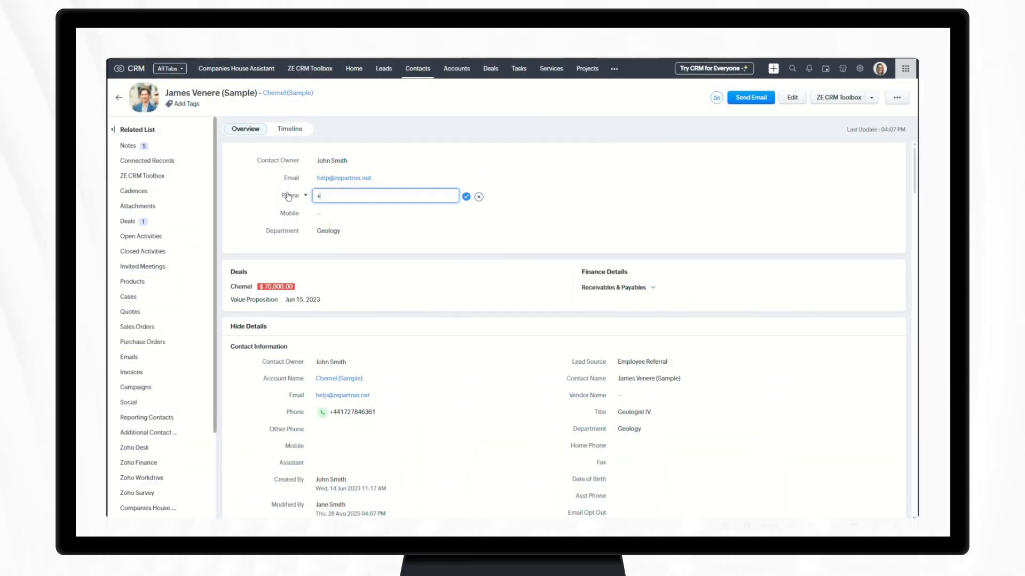
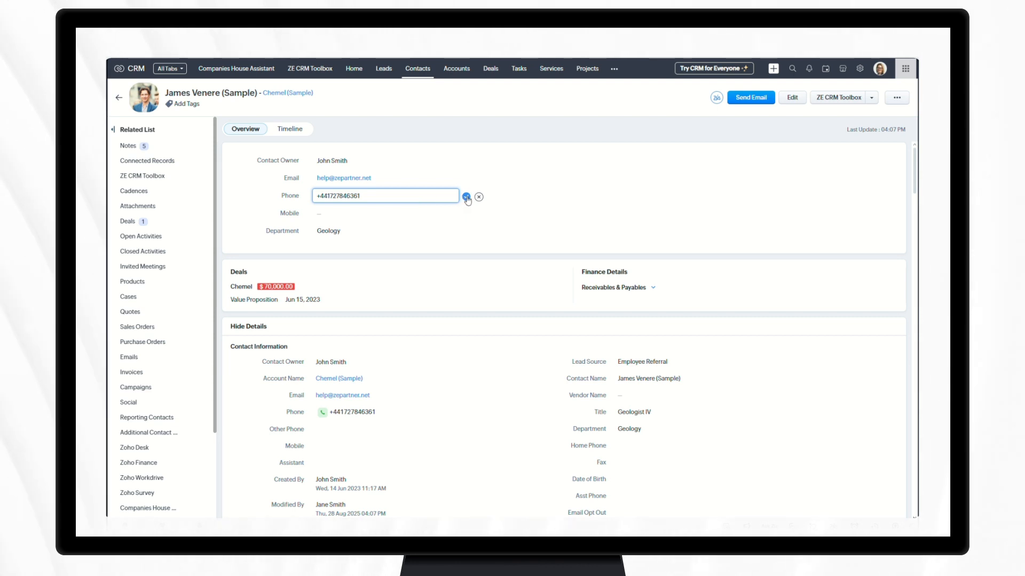
{"action": "left_click", "coordinate": [465, 196]}
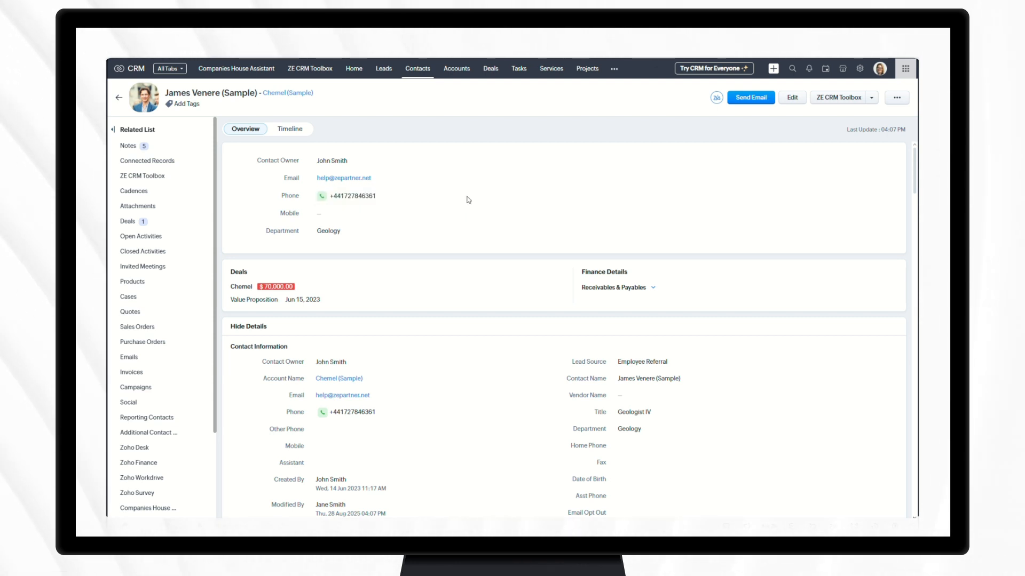
Review the Address Templates and Automation Settings pages, then show the ZE Logs records list
{"action": "left_click", "coordinate": [308, 68]}
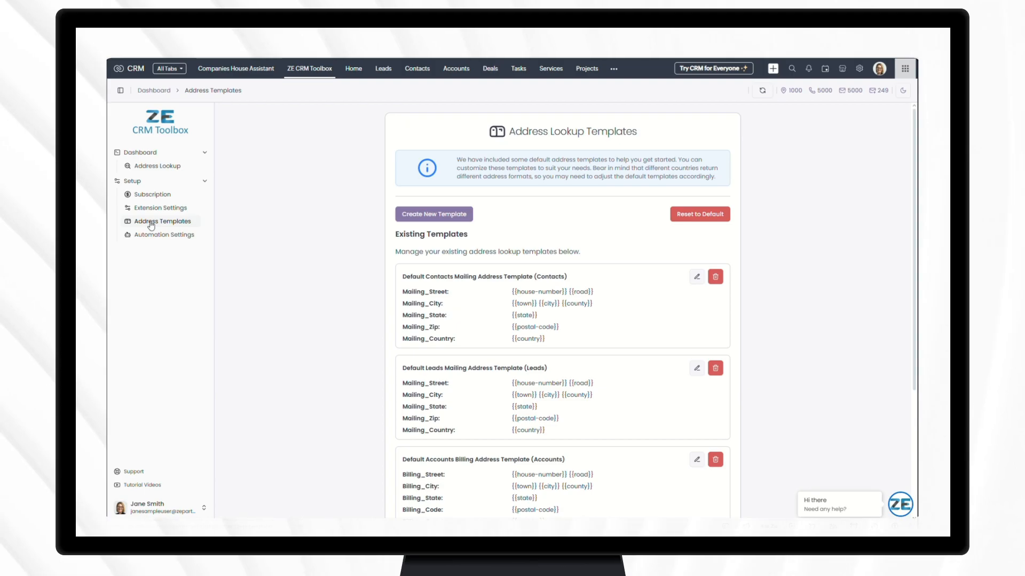
{"action": "mouse_move", "coordinate": [779, 281]}
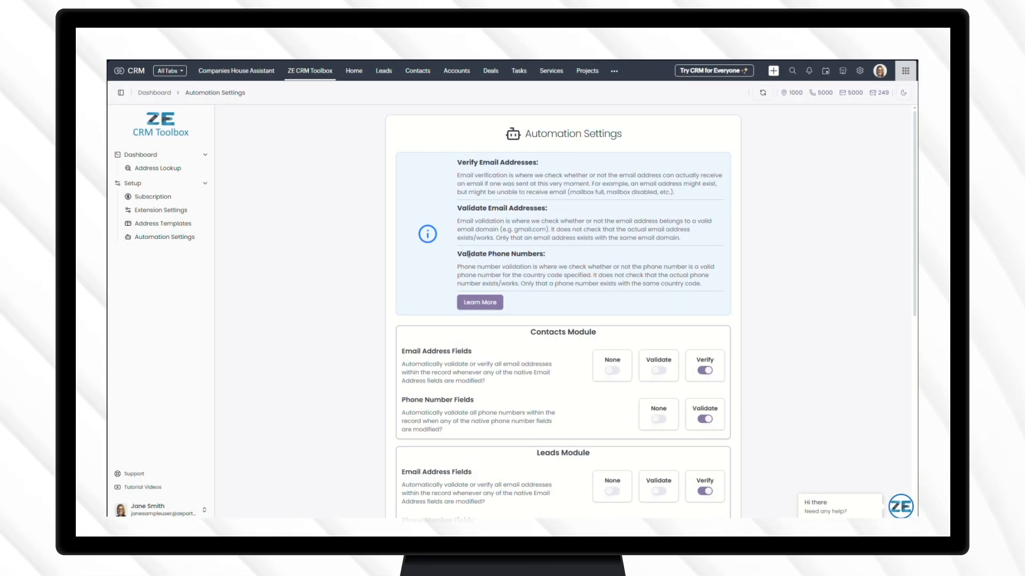
{"action": "scroll", "scroll_direction": "down", "scroll_amount": 3}
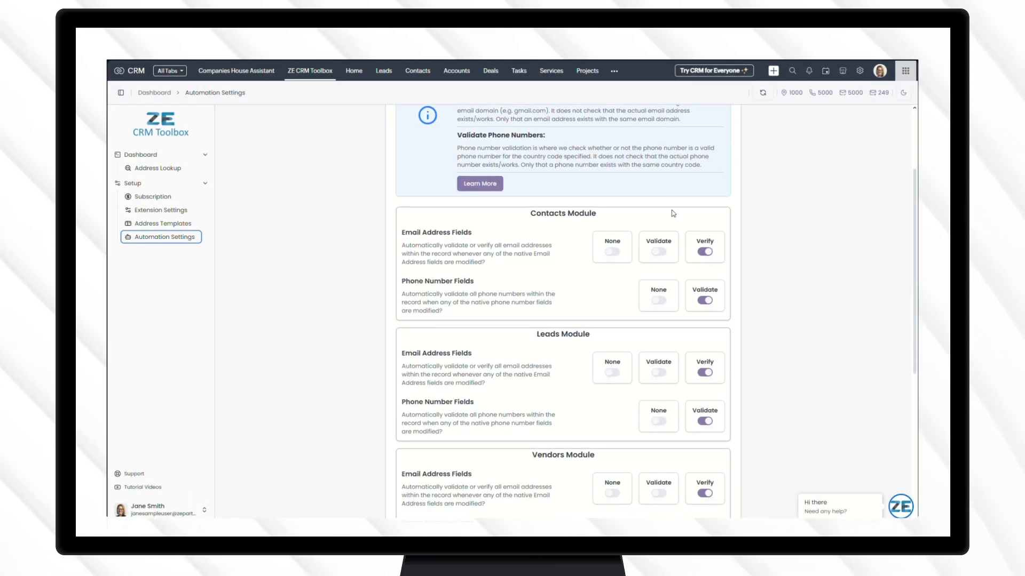
{"action": "scroll", "scroll_direction": "down", "scroll_amount": 3}
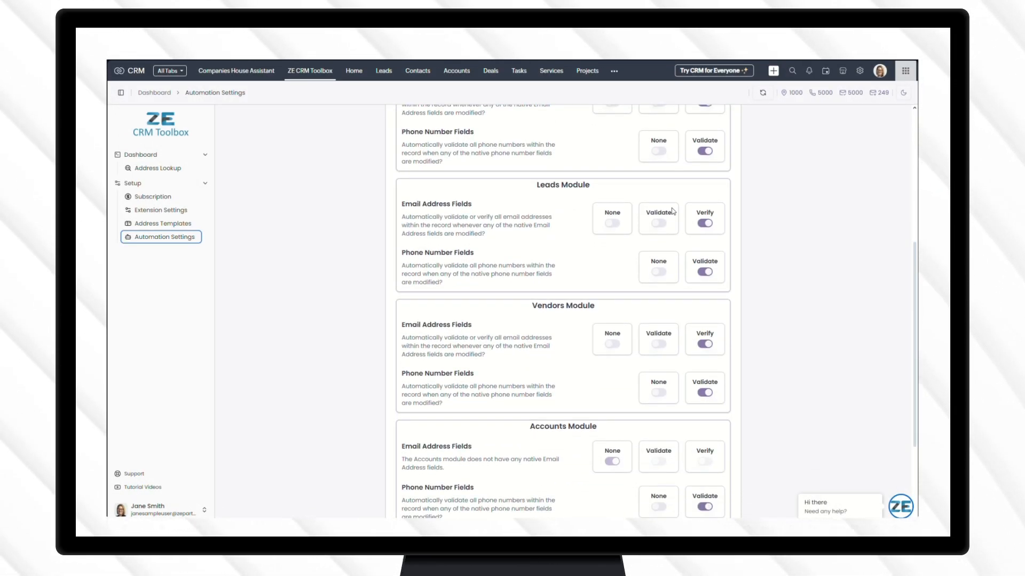
{"action": "left_click", "coordinate": [521, 71]}
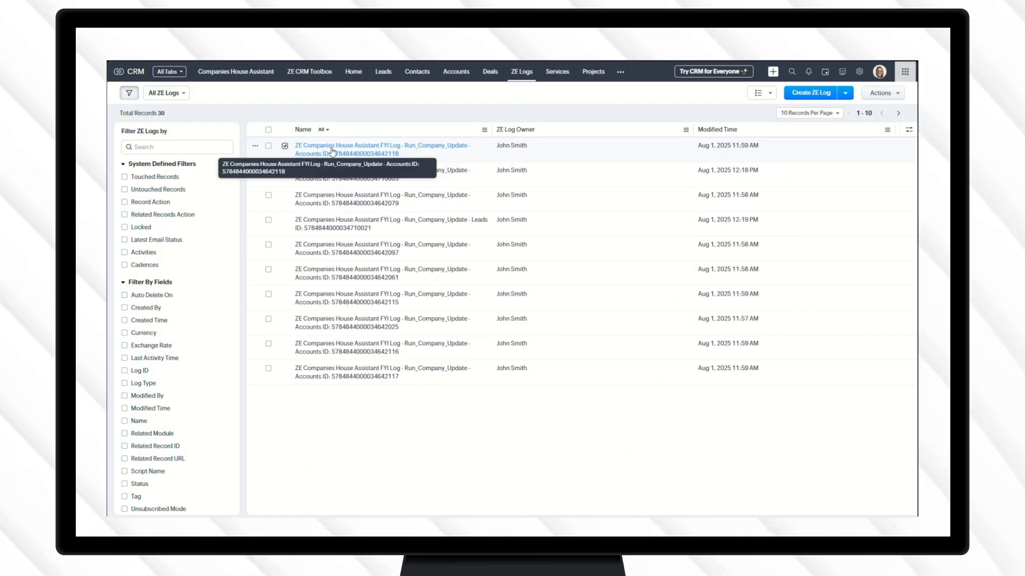